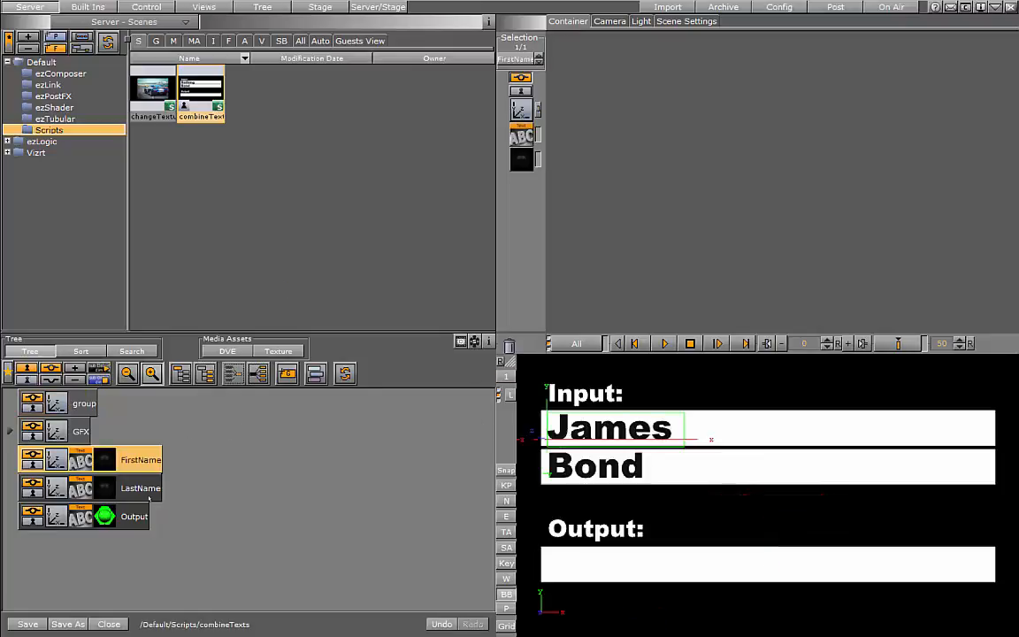
Inspect the Output text container in the combineTexts scene tree
left_click(134, 516)
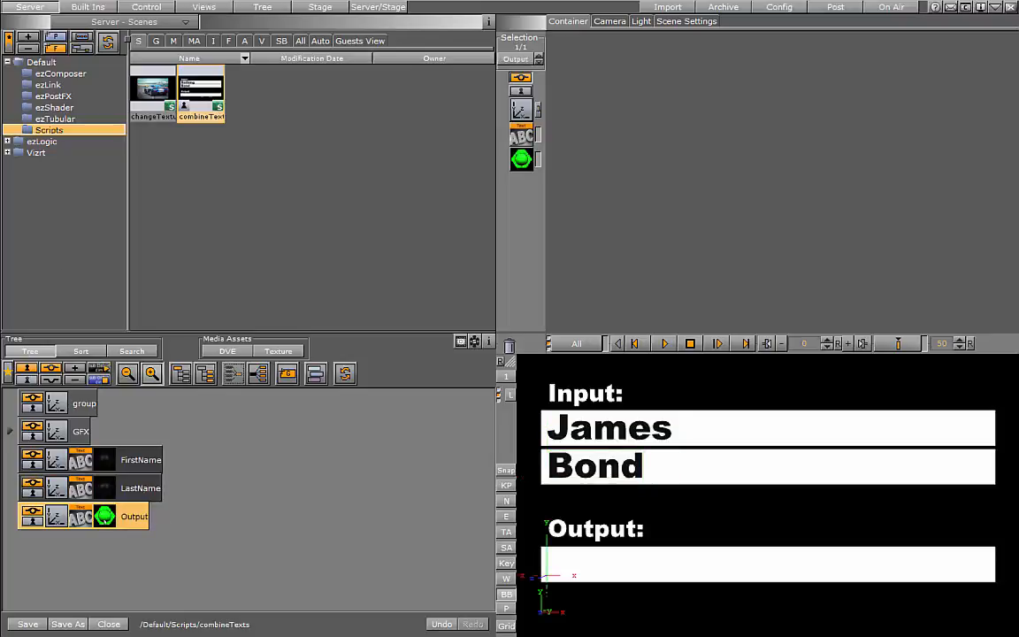
mouse_move(608, 544)
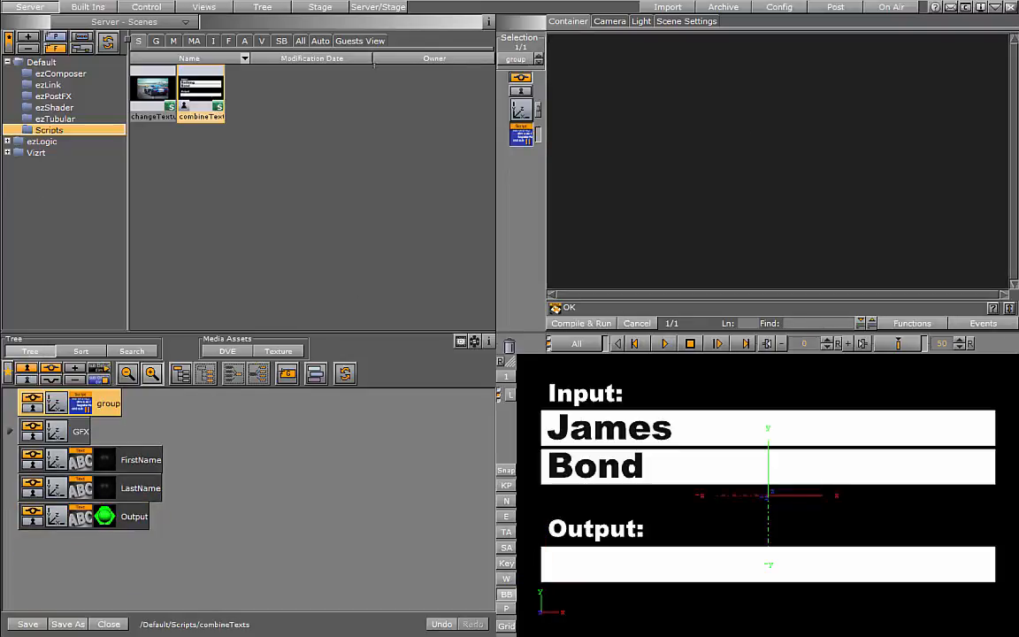
Declare 'dim source1 as geometry' at the start of the group script
type("d:")
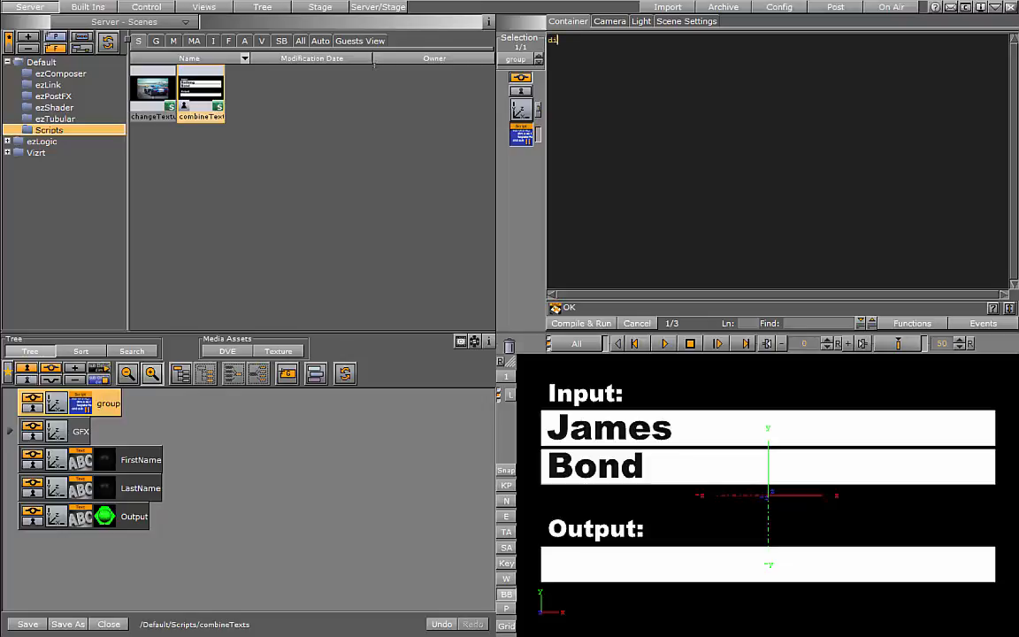
type("dim source1 as")
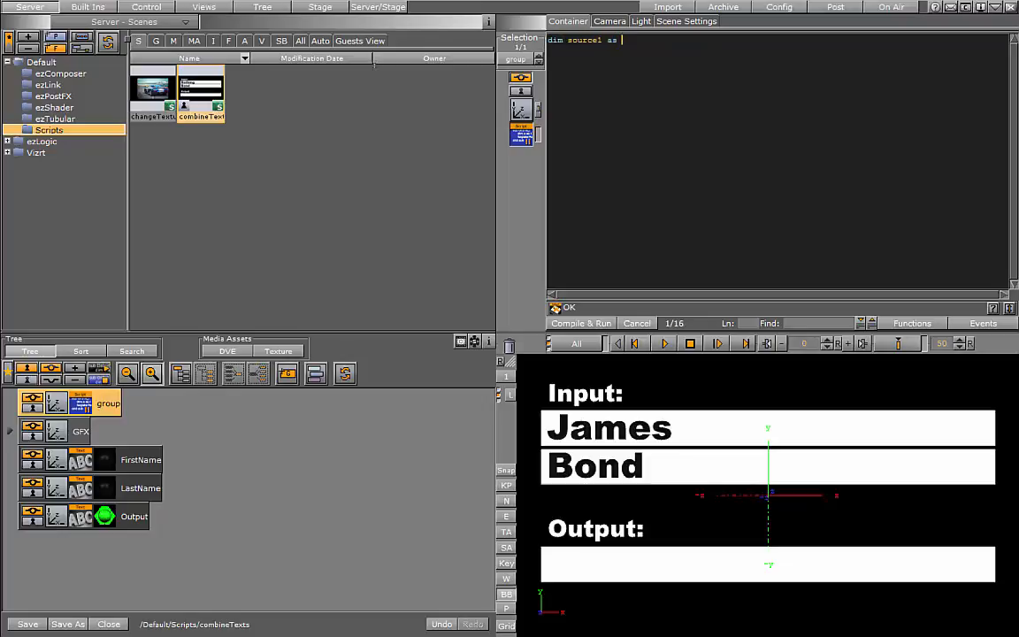
type("geometry")
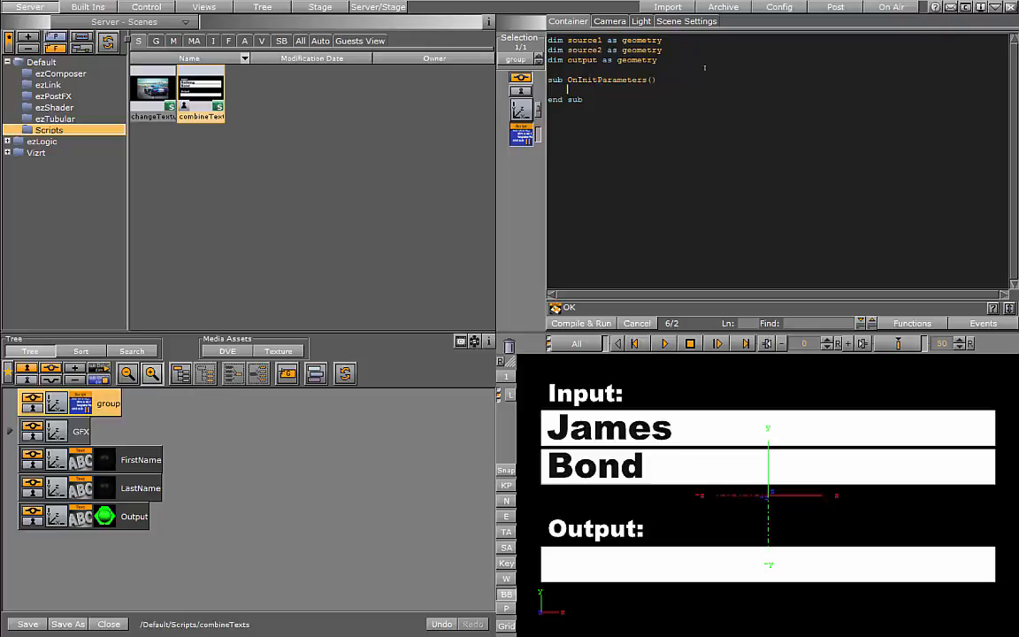
Write RegisterParameterContainer("source1", "Source 1") inside sub OnInitParameters
type("Red")
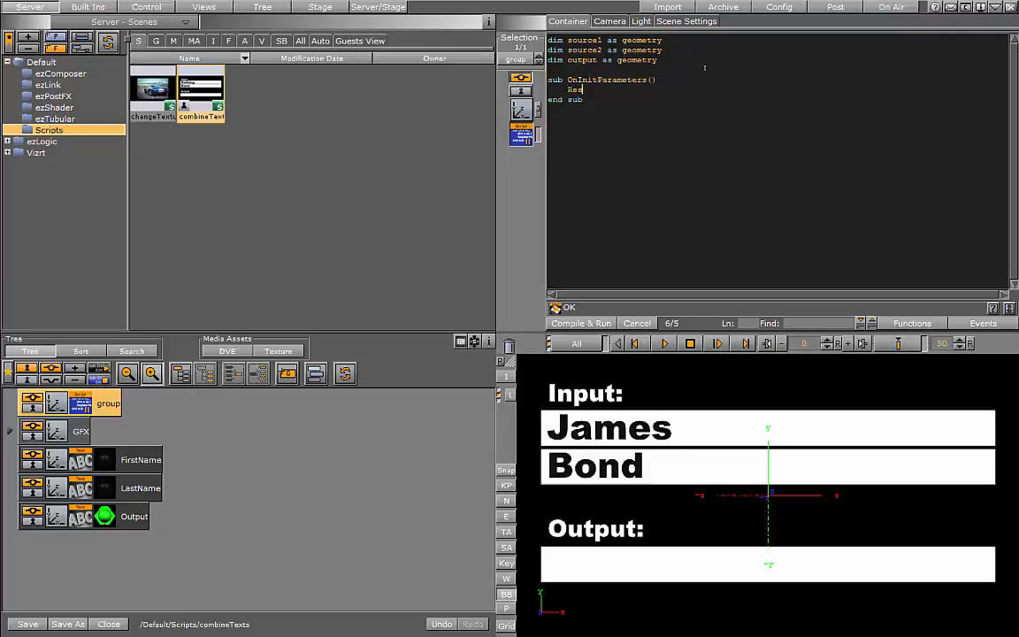
type("Register")
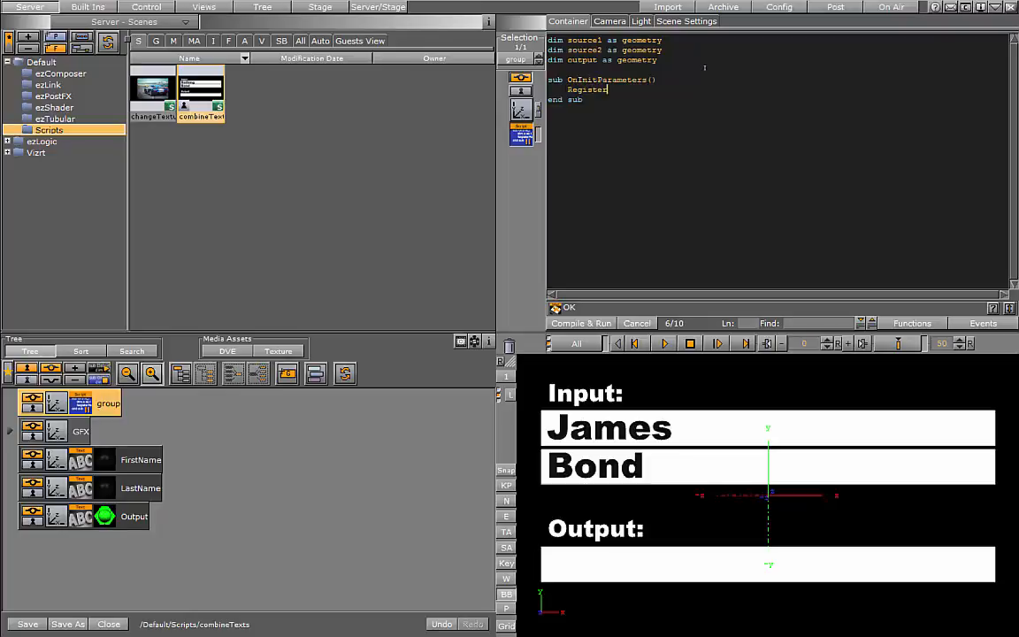
type("P")
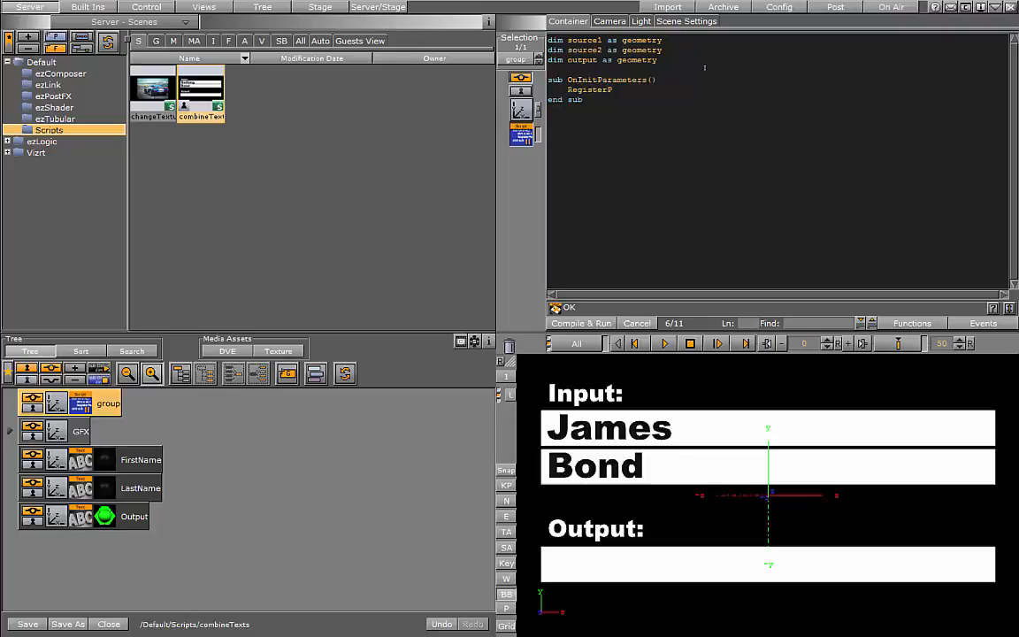
type("arameters")
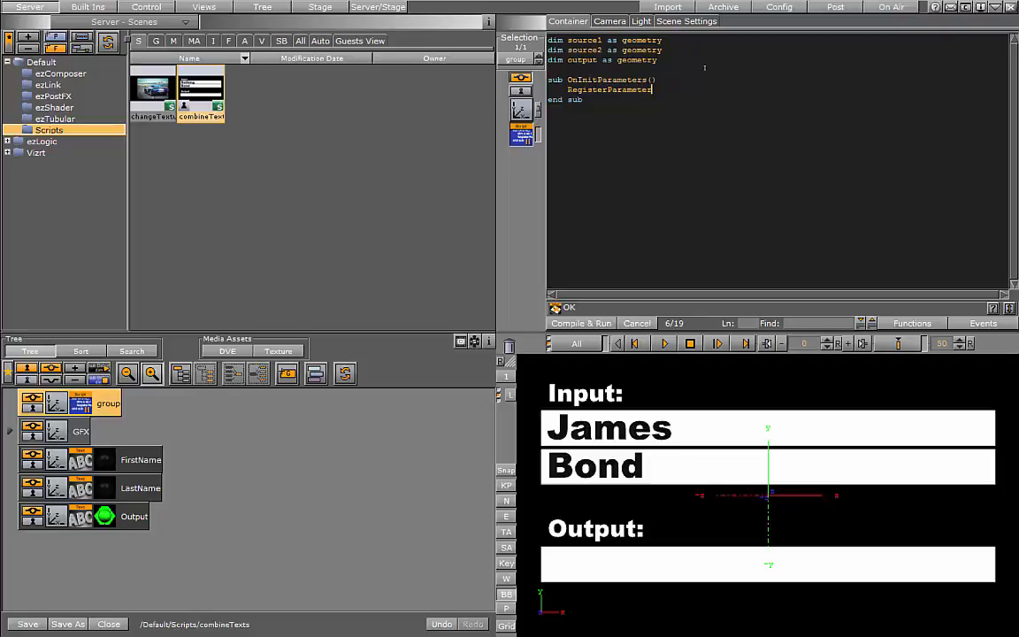
type("Container(\"sourc")
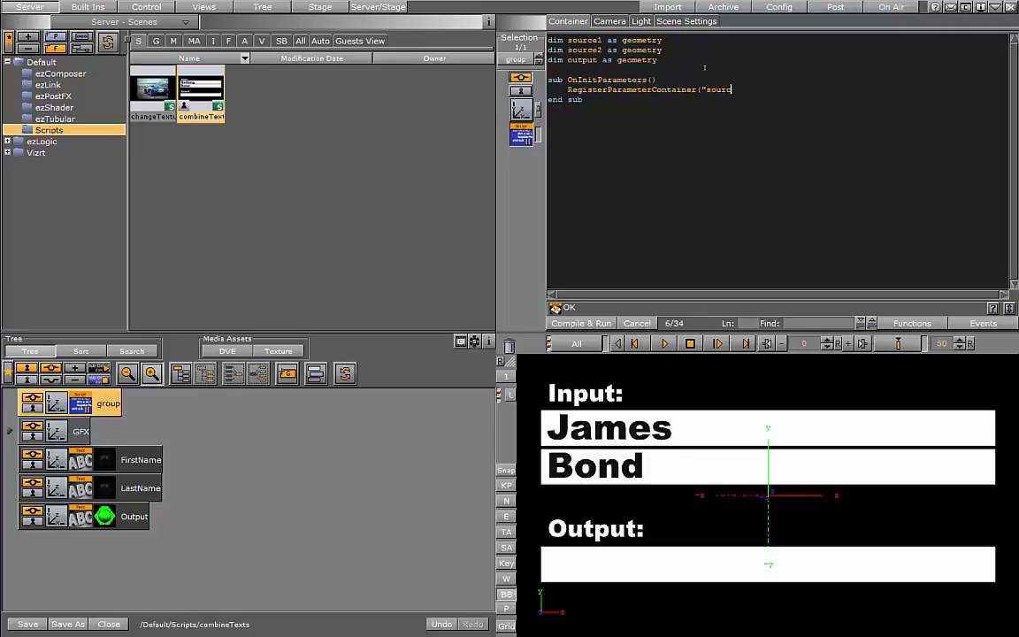
type("e1\", \"S")
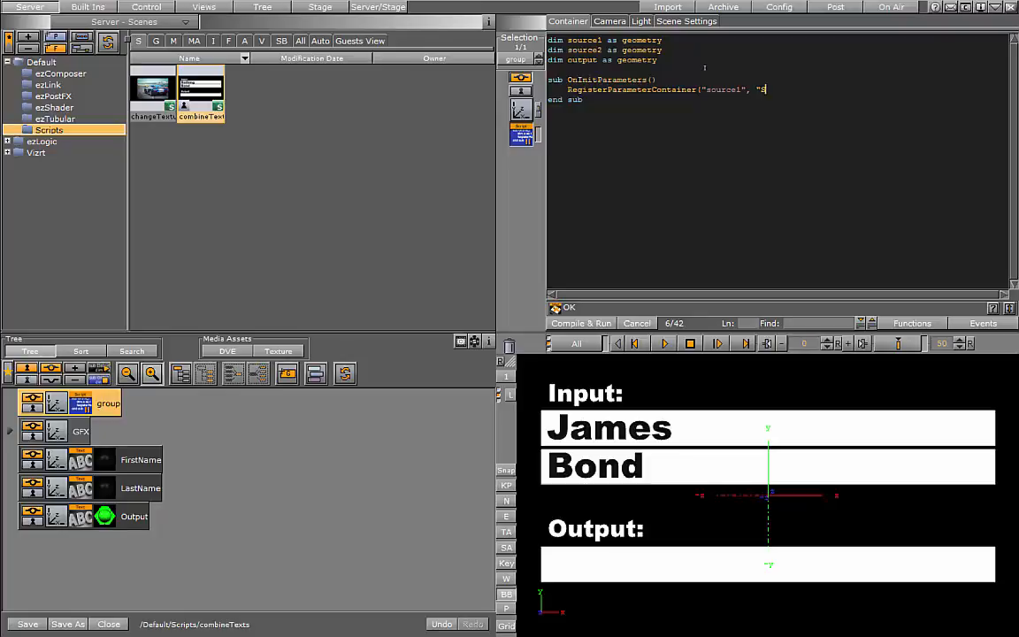
type("o")
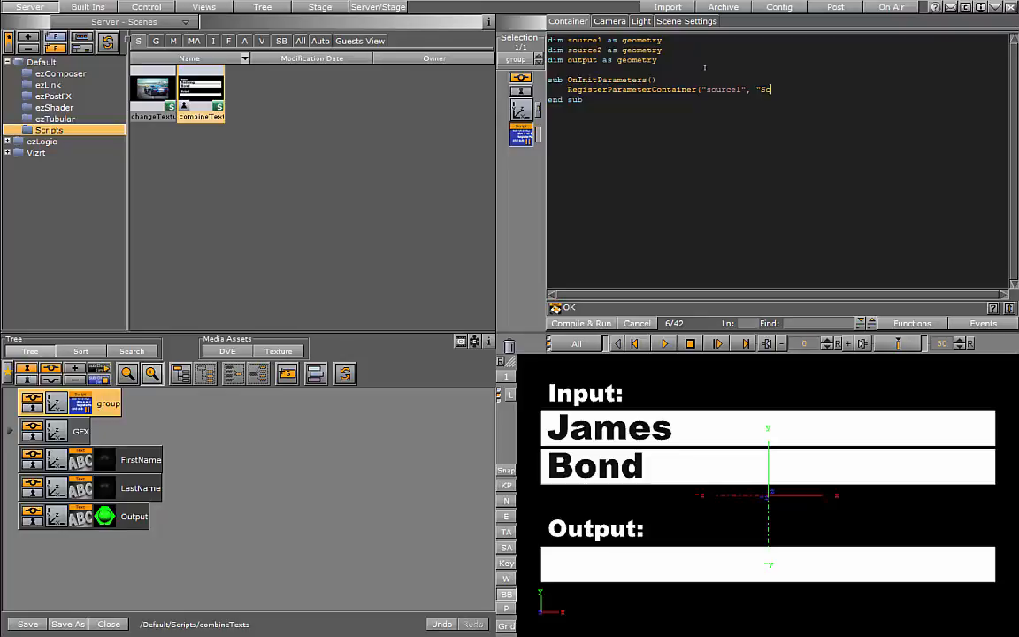
type("ource 1\")")
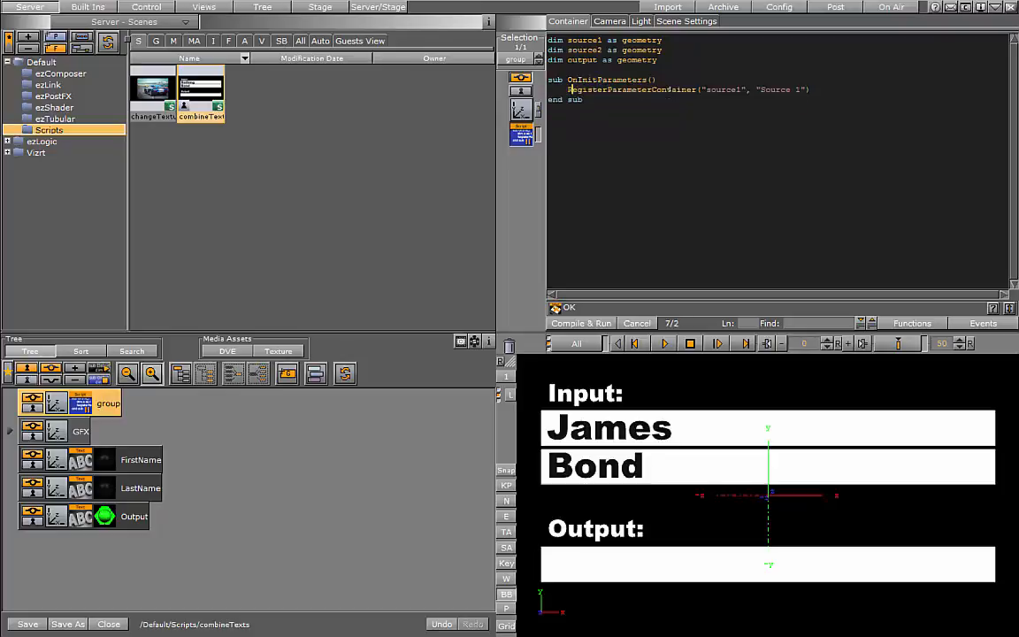
Add a second RegisterParameterContainer line for "source2" by reusing the Source 1 line
left_click(804, 89)
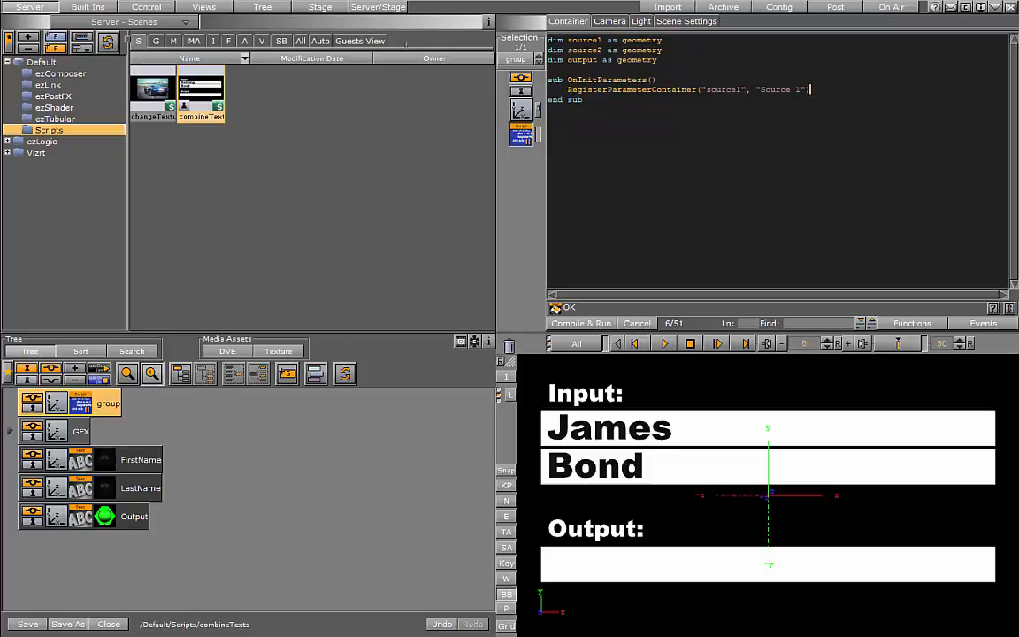
type("RegisterParameterContainer(\"source2\", \"Source 1\")")
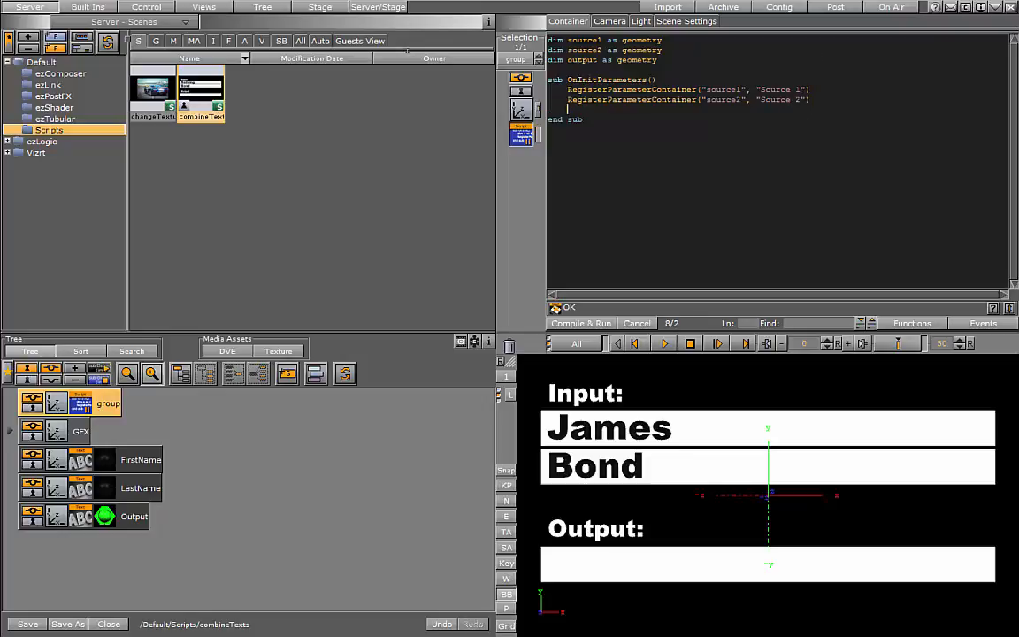
type("RegisterParameterContainer(\"source1\", \"Source 1\")")
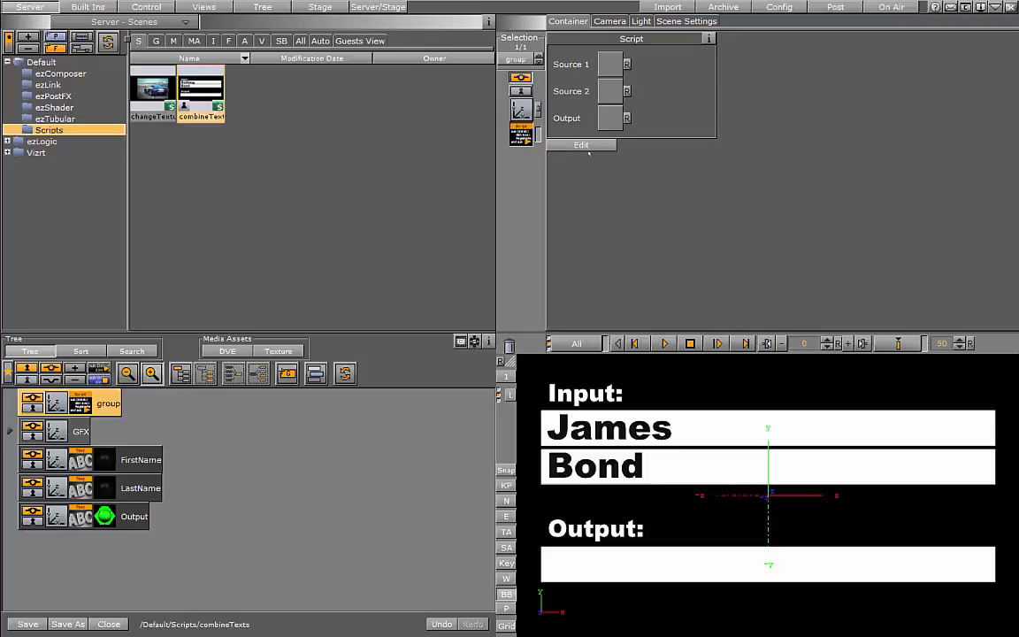
Return to editing the script code after checking the parameter slots
left_click(581, 145)
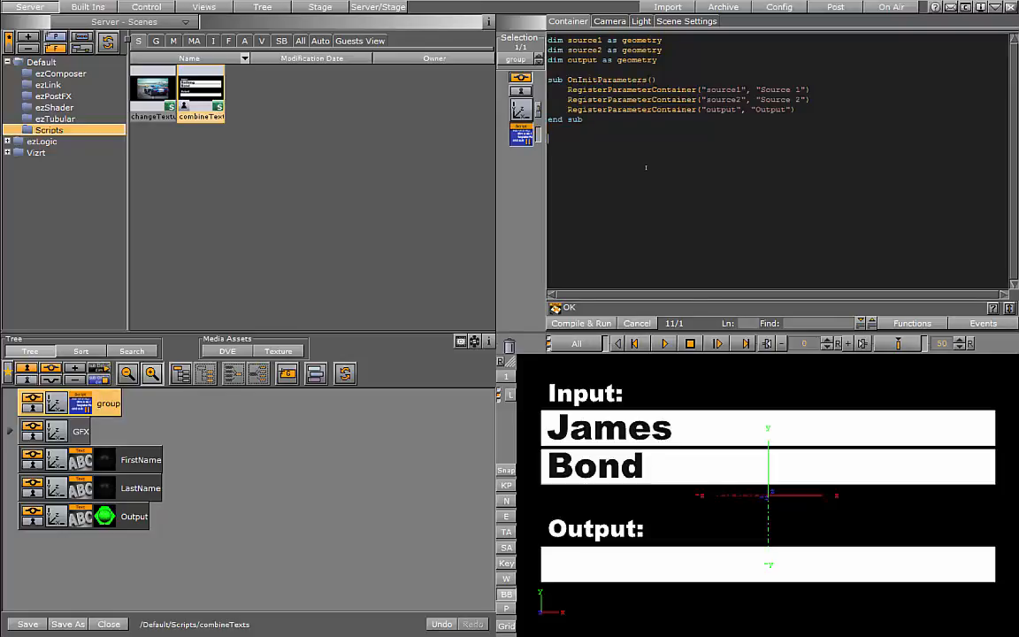
mouse_move(595, 442)
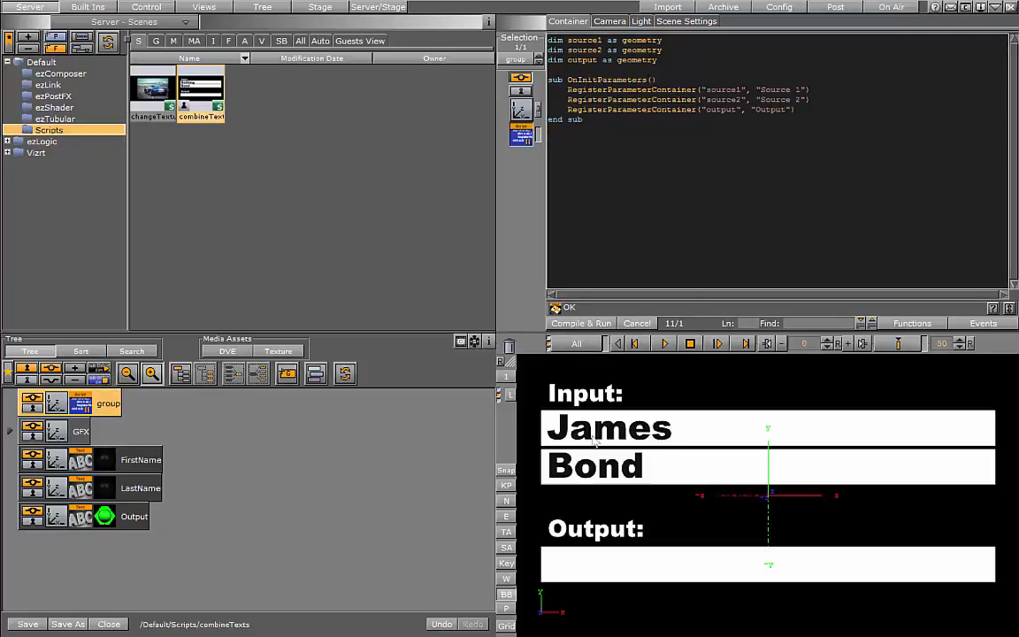
mouse_move(628, 455)
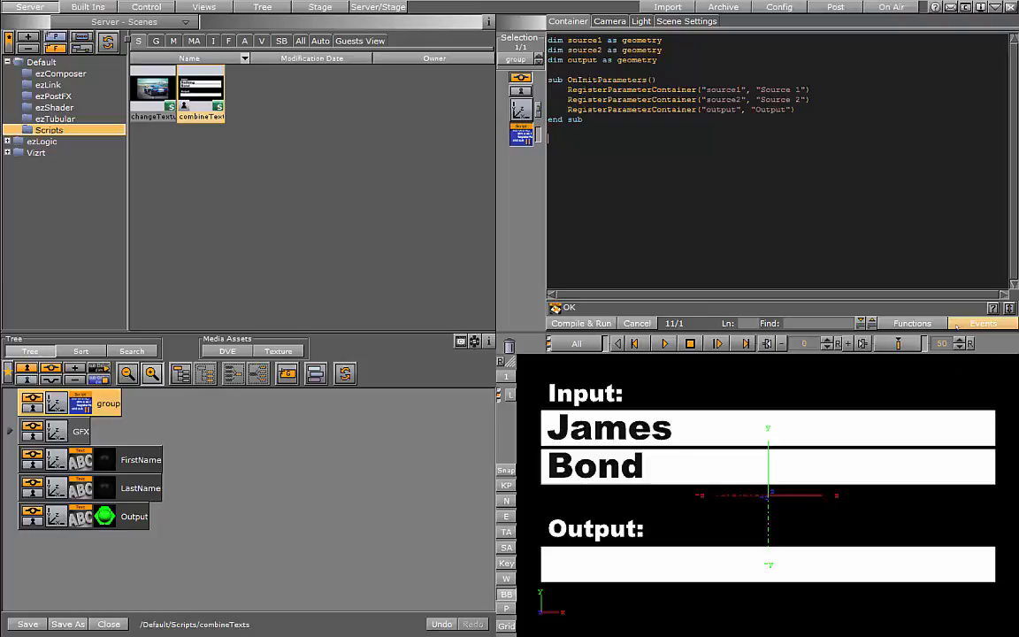
Show the script editor's Events list to add an OnInit routine
left_click(982, 323)
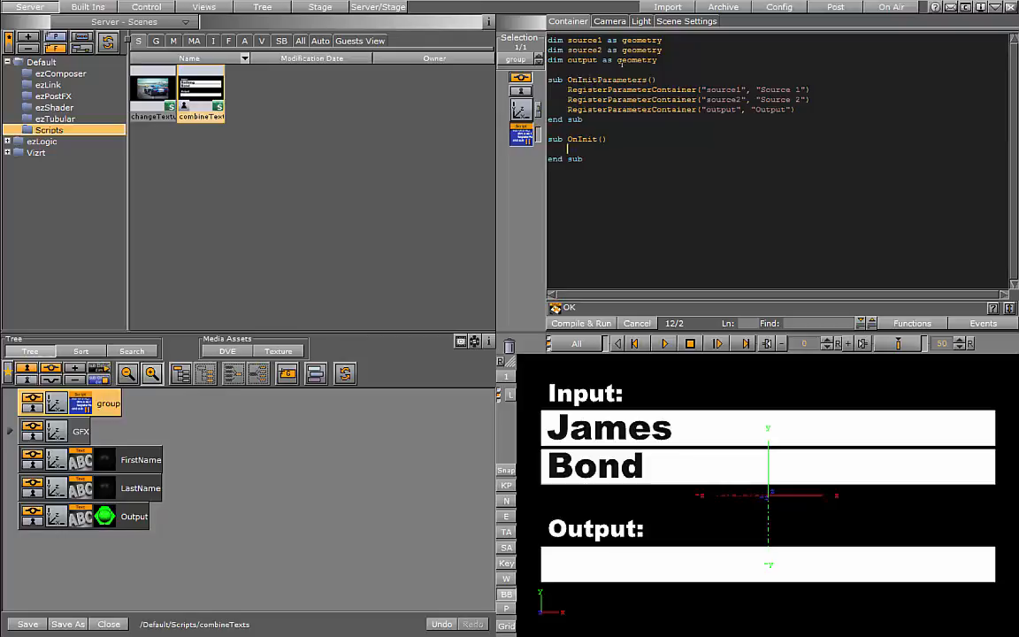
In OnInit, assign source1Geom = GetParameterContainer("source1").geometry and copy it for the other geometries
type("Geom")
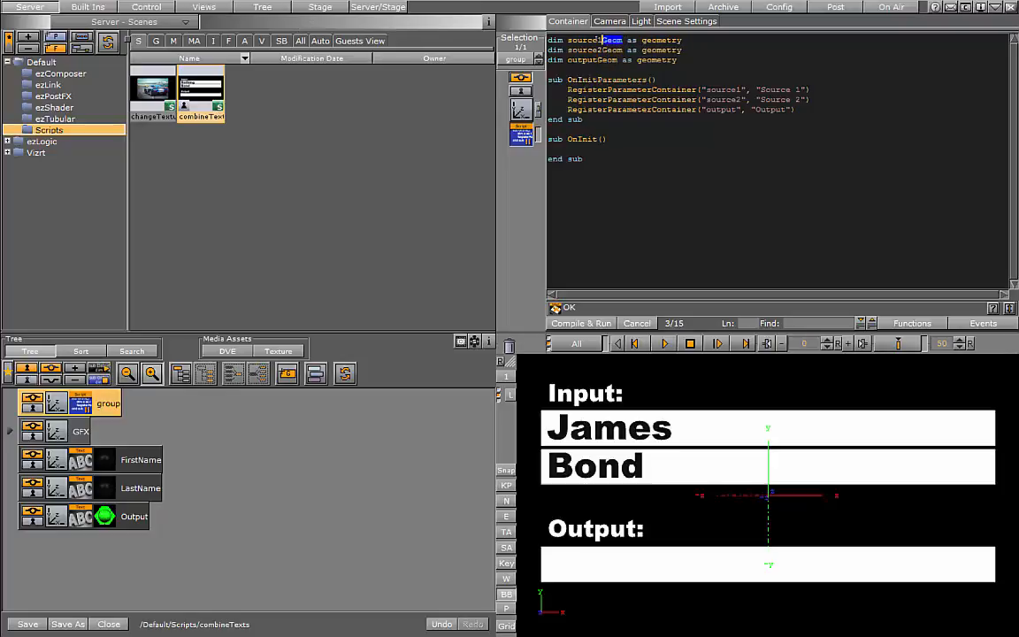
double_click(594, 40)
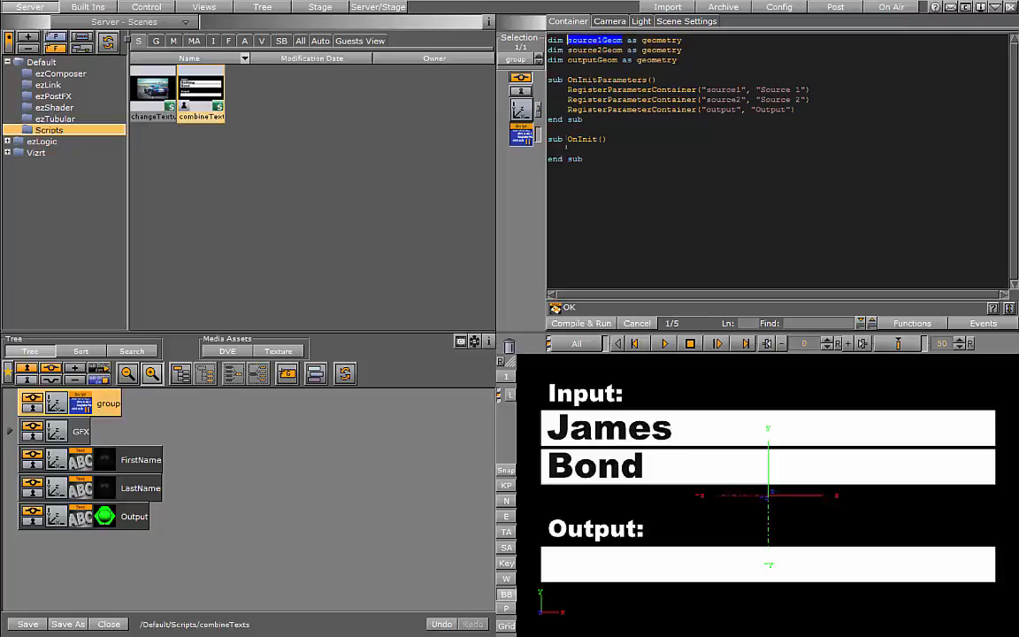
type("source1Geom = GetParameterContainer(\"")
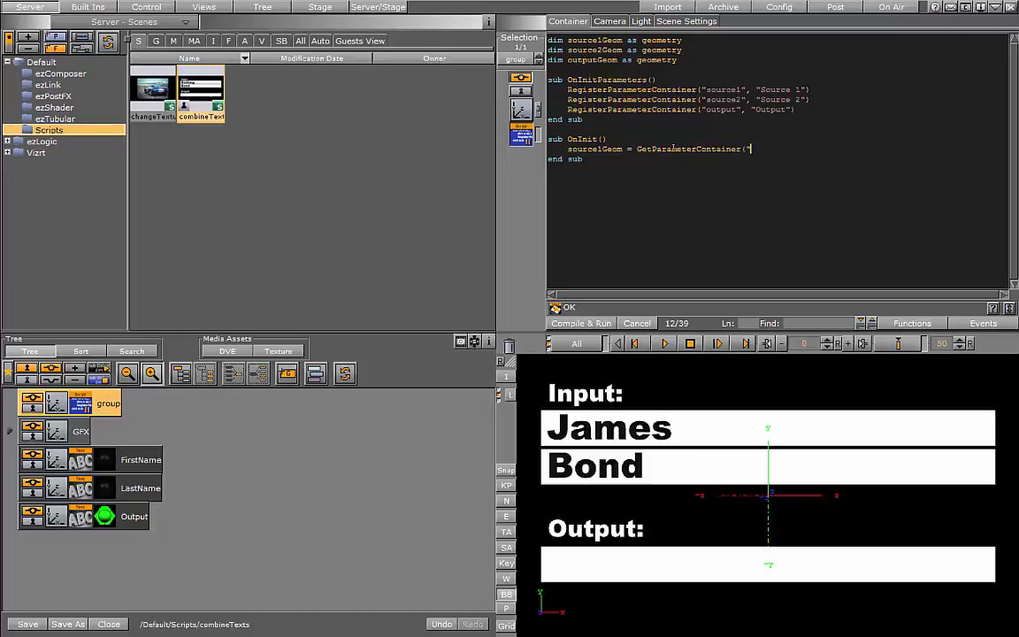
type("source1\")")
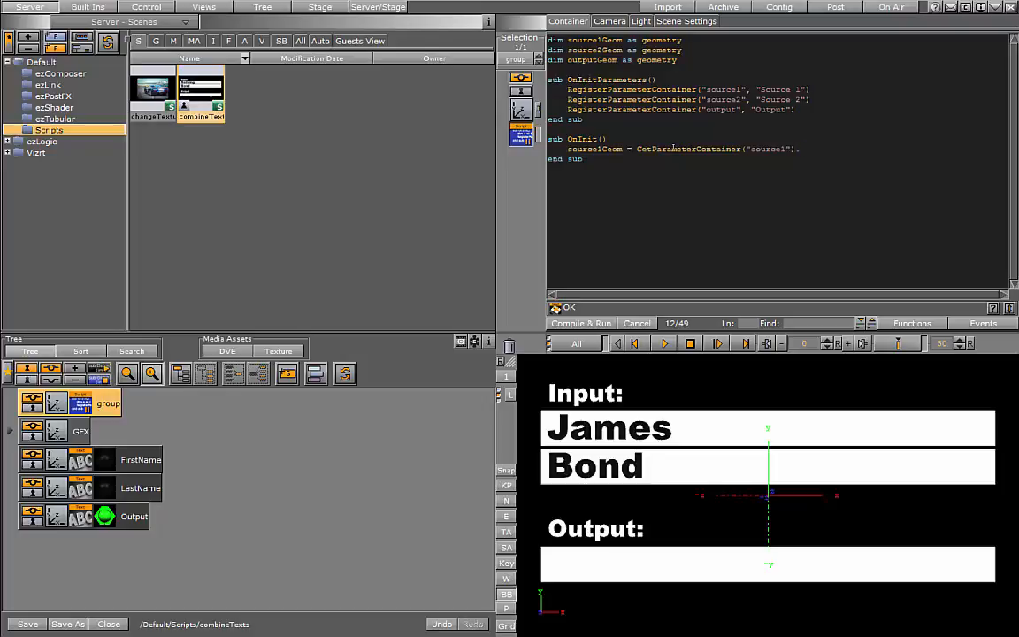
type(".geometry")
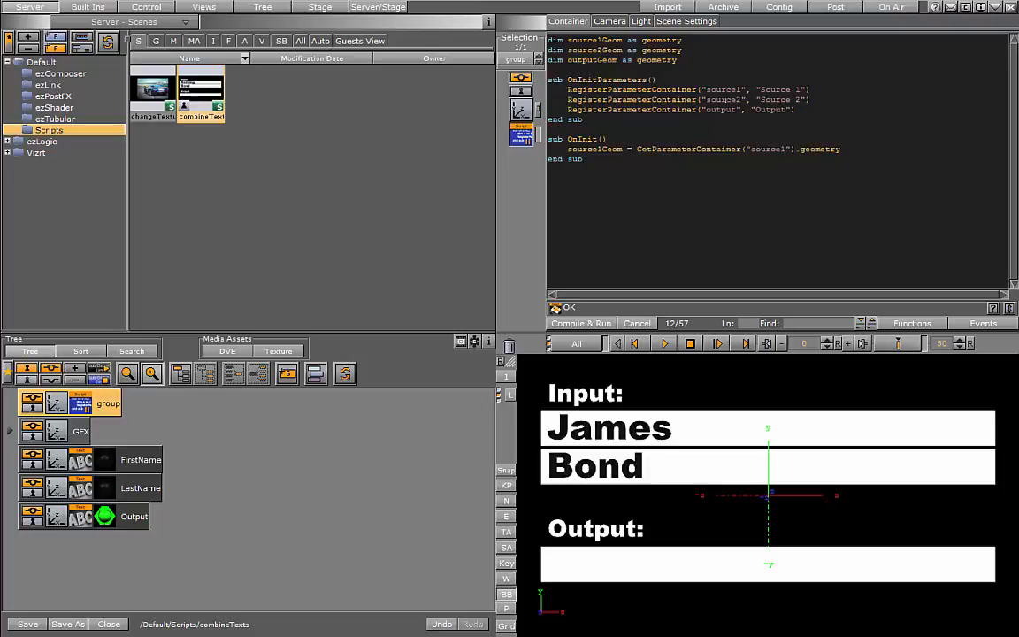
left_click(825, 148)
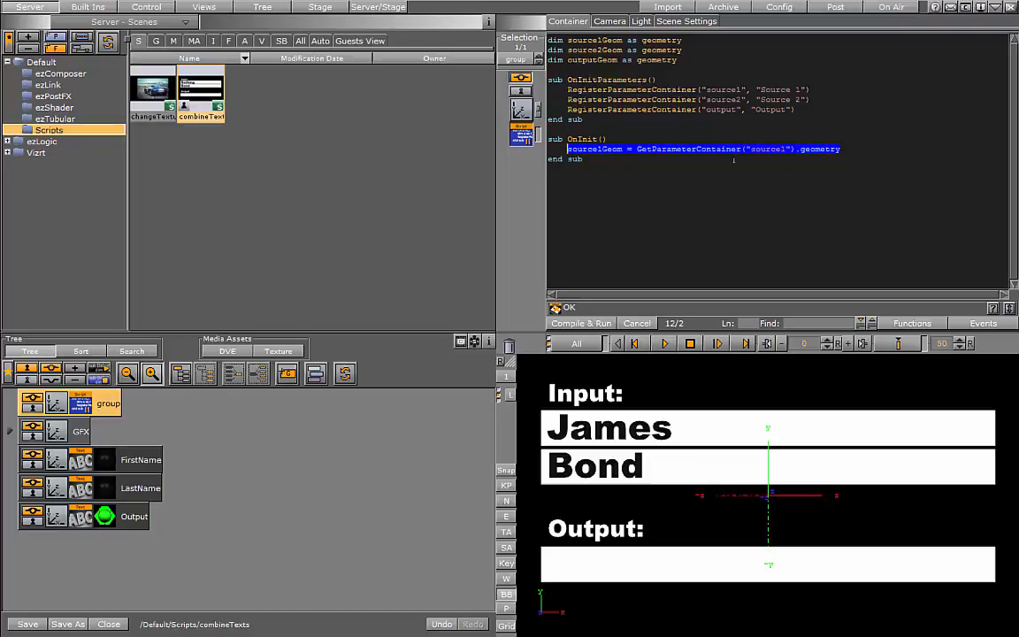
type("source1Geom = GetParameterContainer(\"source1\").geometry")
type("source2Geom = GetParameterContainer(\"source2\").geometry")
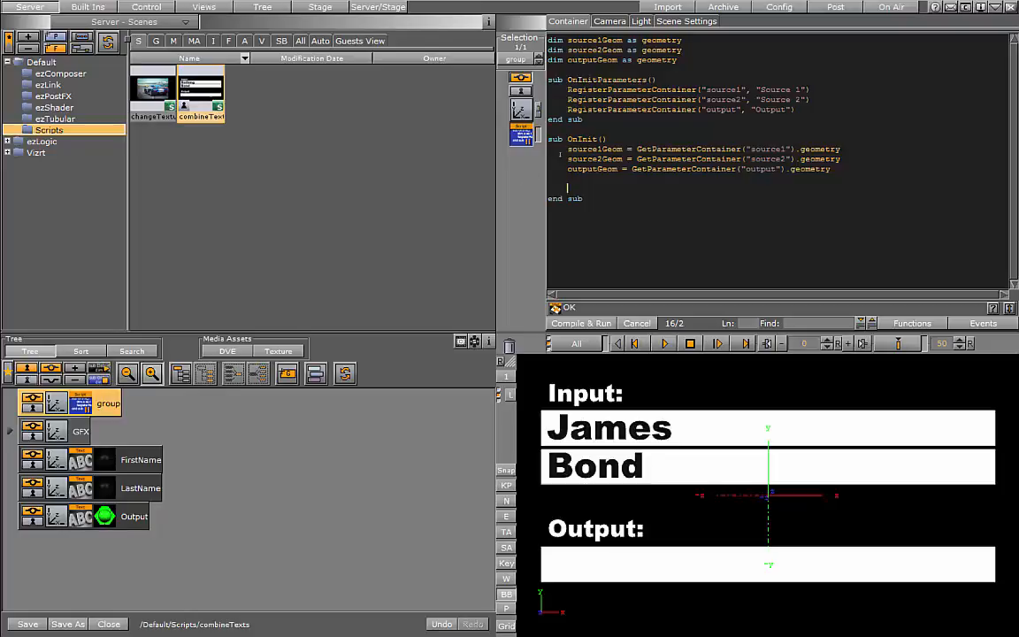
Add source1Geom.RegisterTextChangedCallback() and prepare the matching source2Geom callback line
double_click(595, 148)
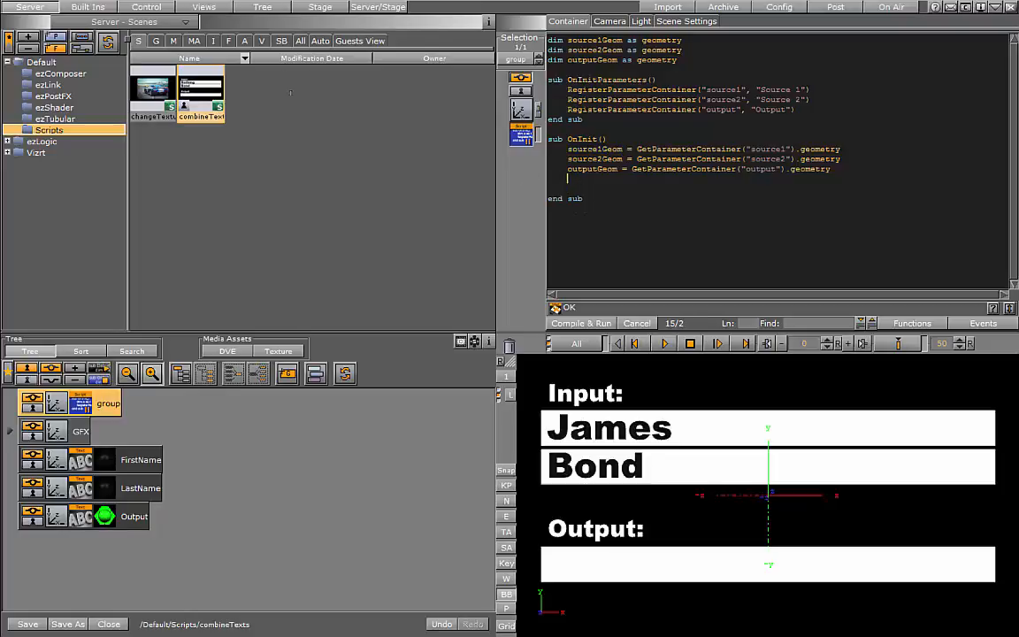
type("source1Geom")
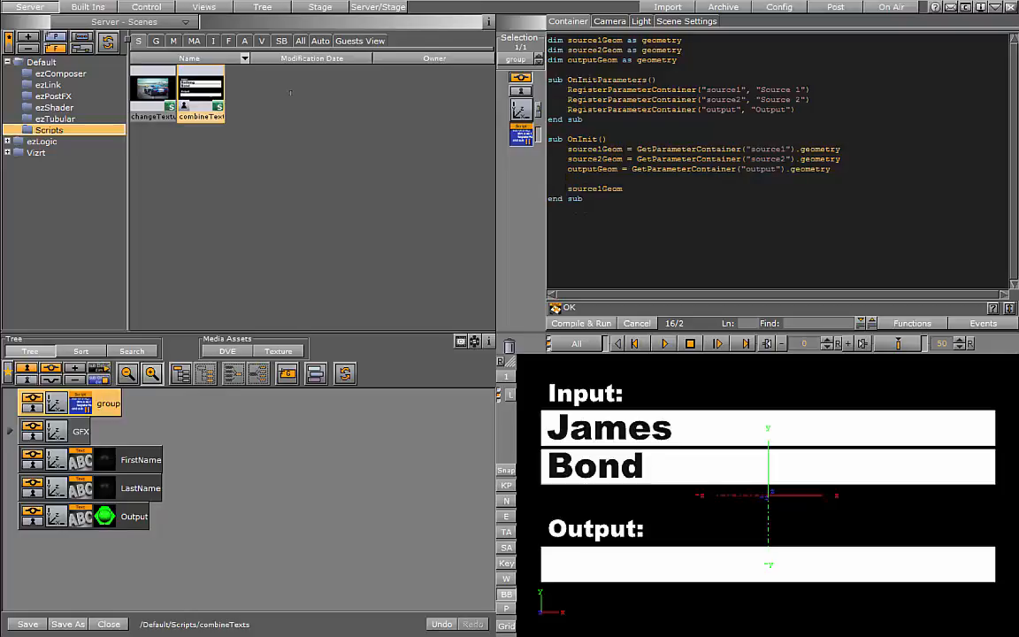
type(".")
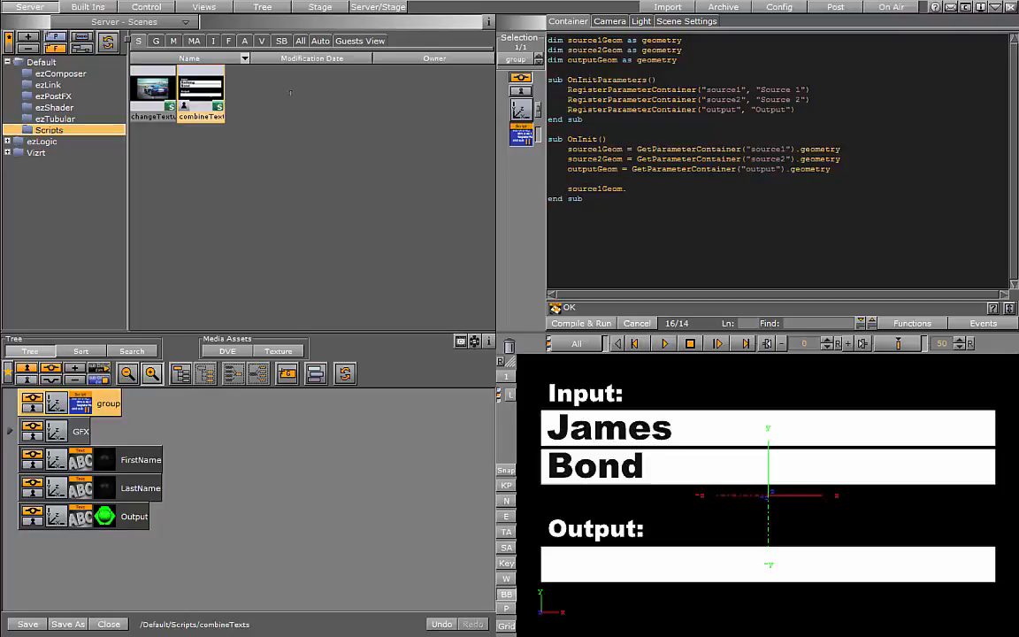
type("RegisterTextChanged(")
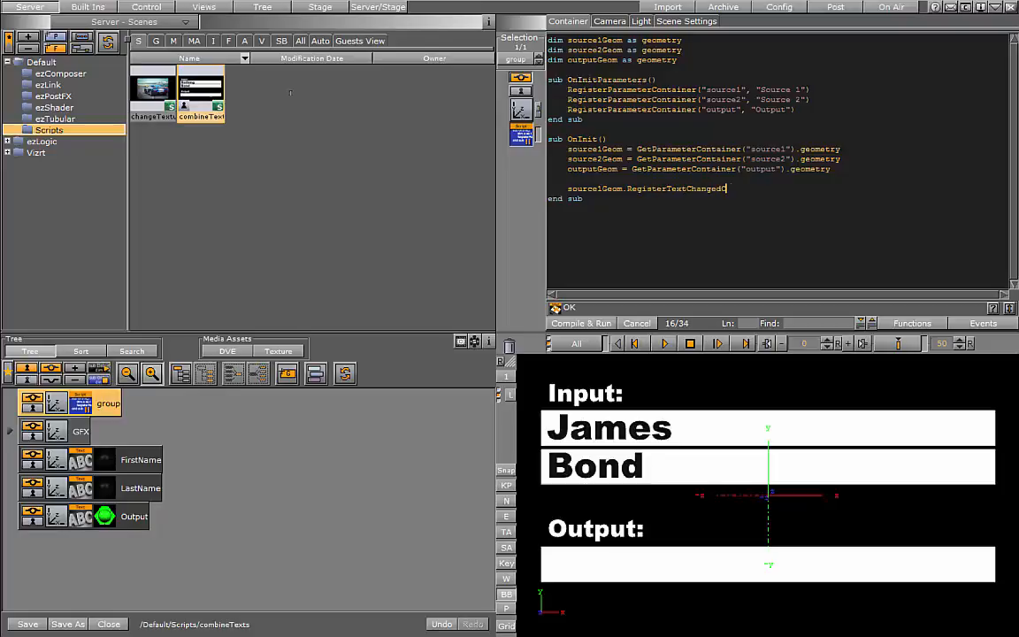
type("Callback")
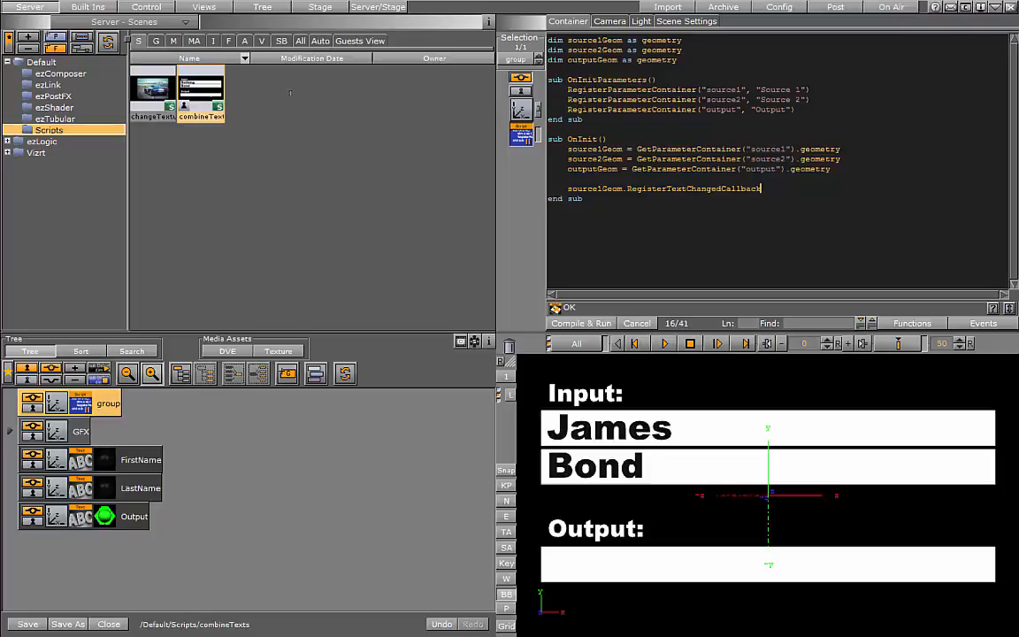
type("()")
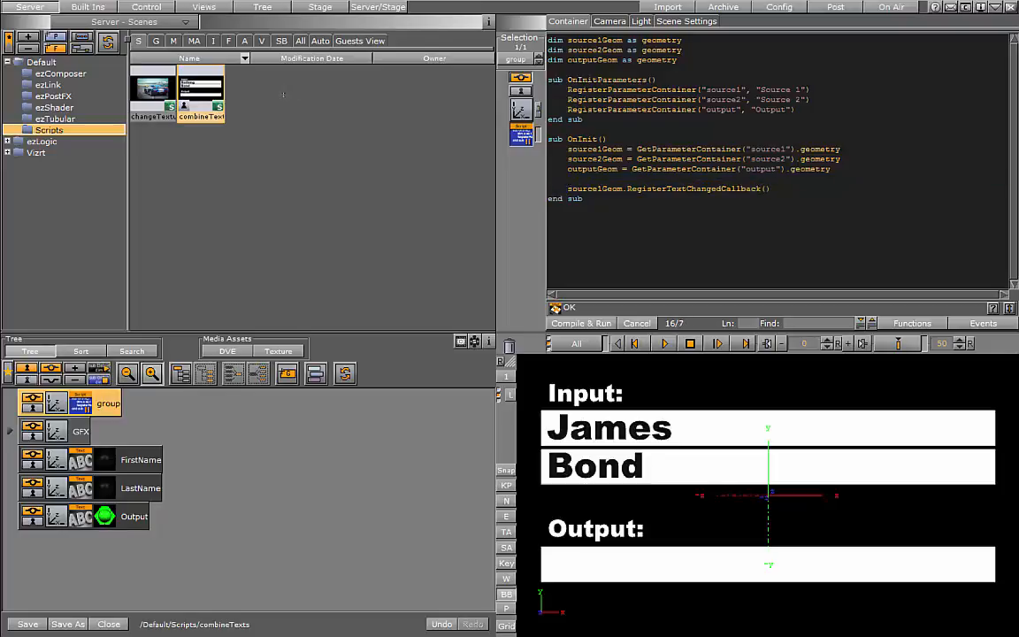
left_click(771, 188)
type("source2Geom.RegisterTextChangedCallback()")
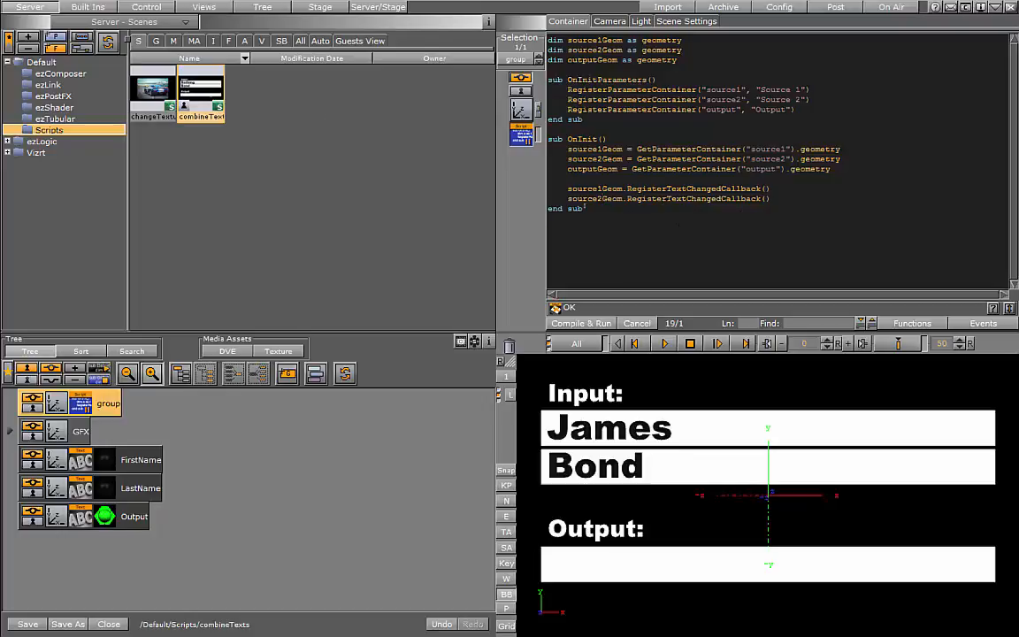
Write sub OnGeometryChanged with dim output = source1Geom.text & source2Geom.text
double_click(688, 188)
type("sub OnGeometryChanged(geom As Geometry")
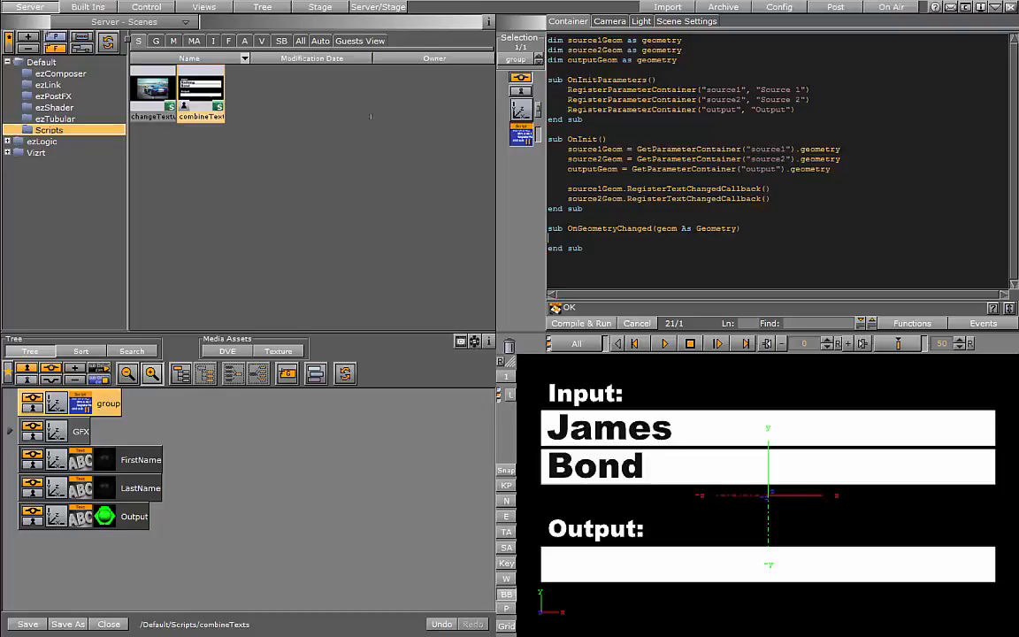
type("dim")
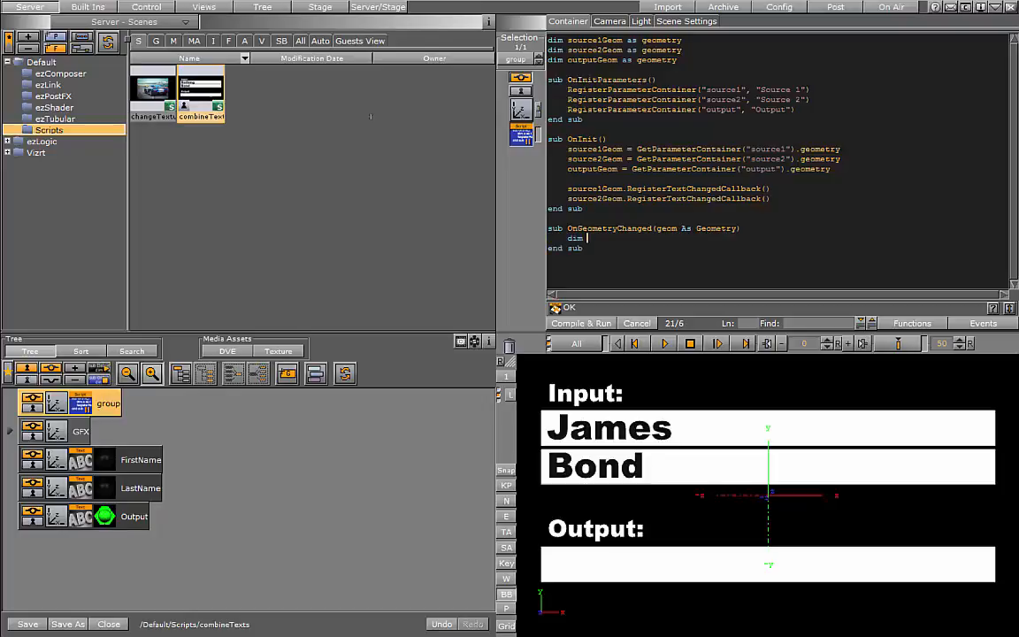
type("output")
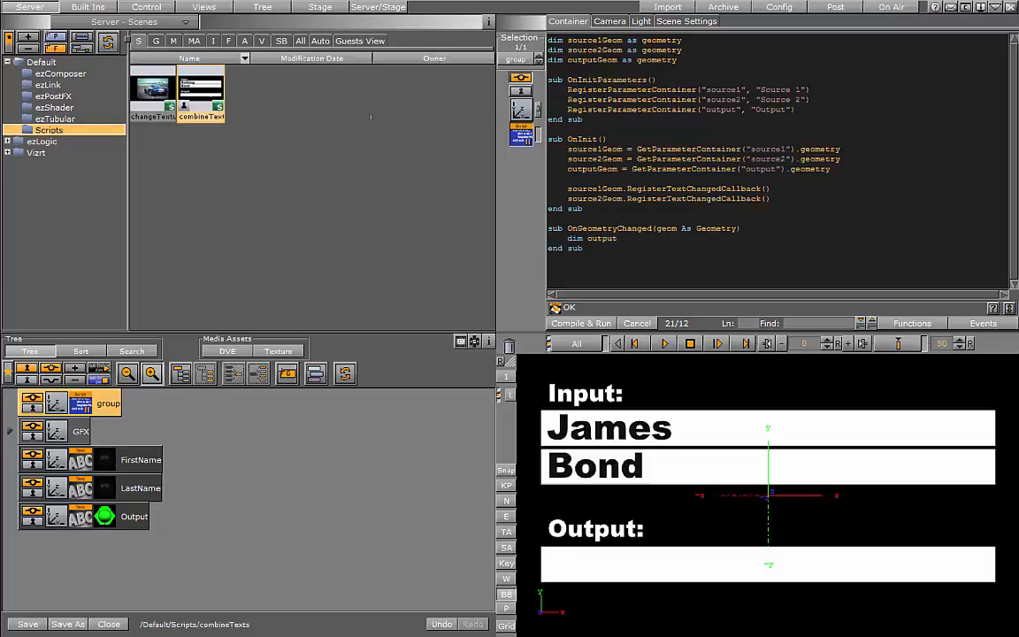
type("=")
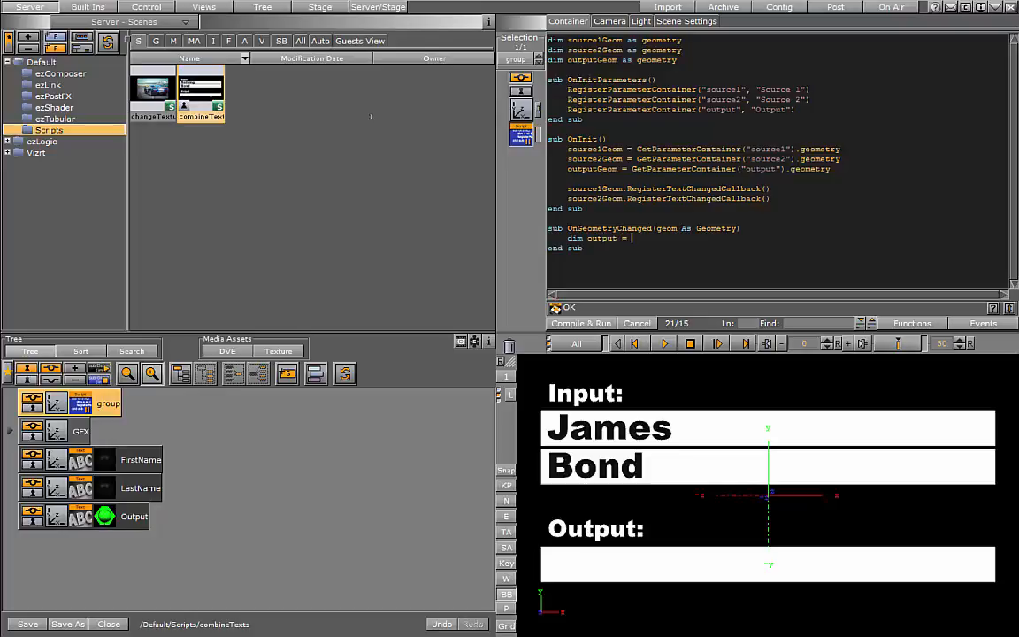
type("source1")
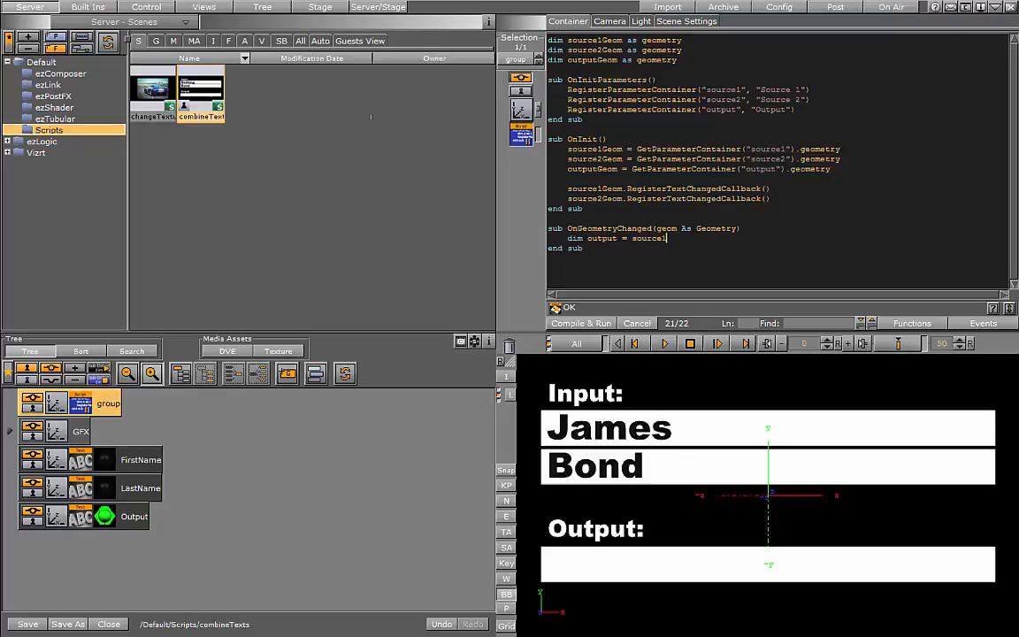
type("Geom.text & source2Geom.text")
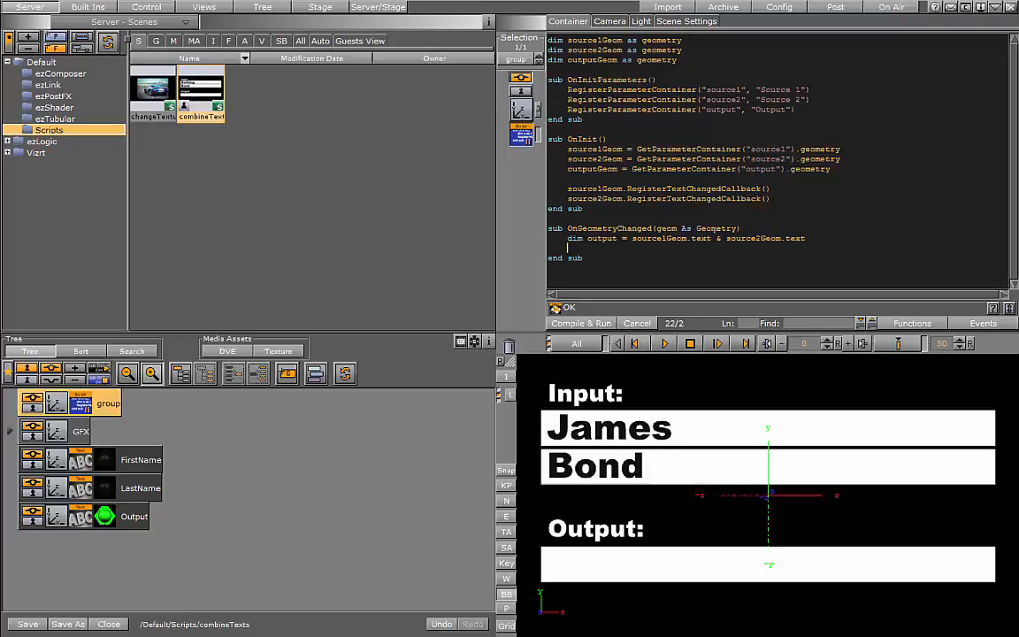
Finish the handler with outputGeom.text = output
type("outputGeom")
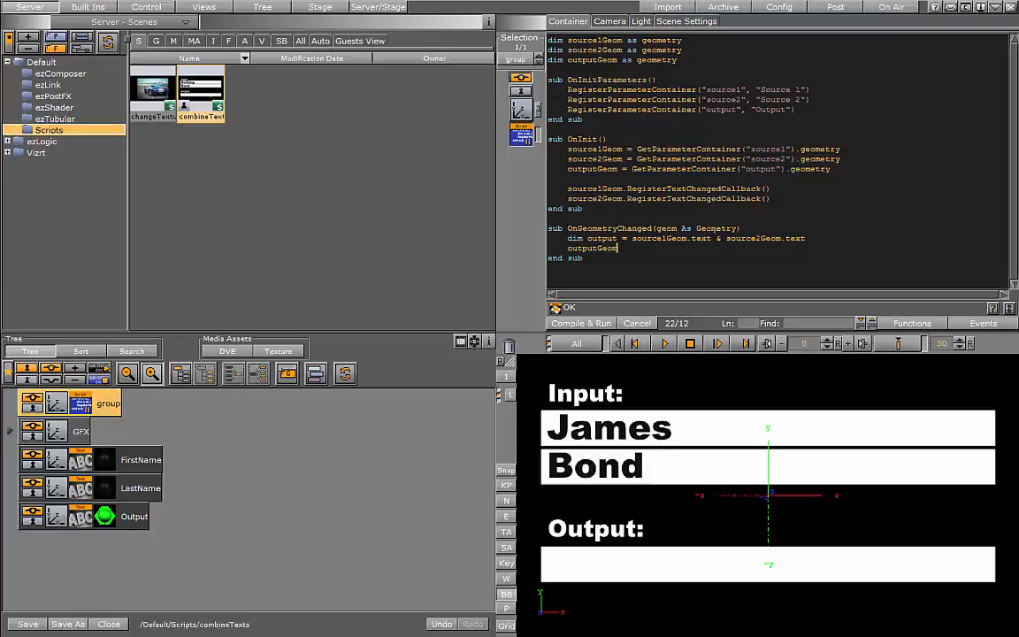
type(".text")
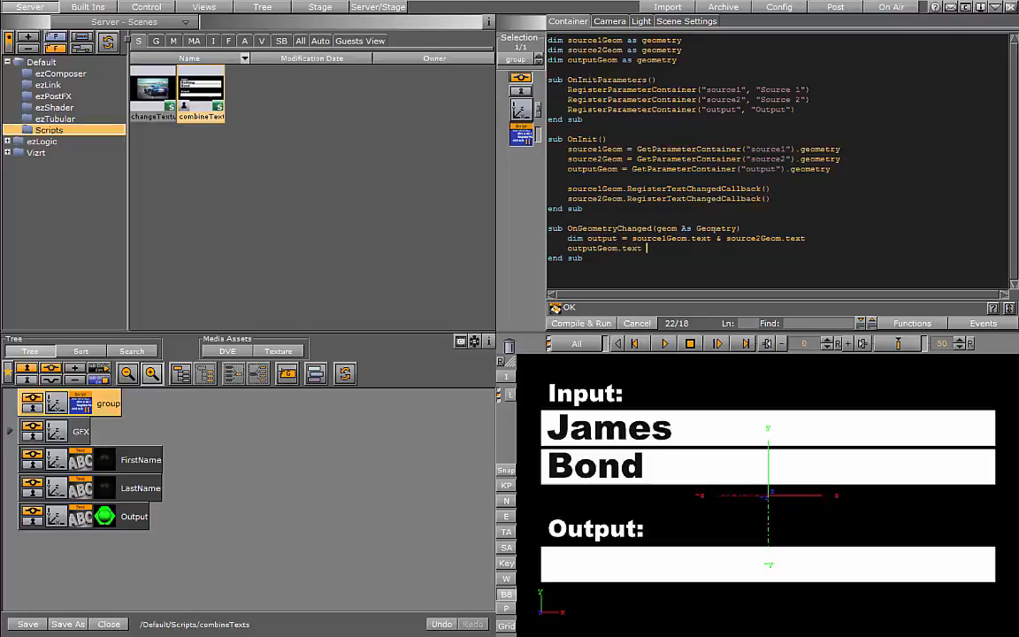
type("= output")
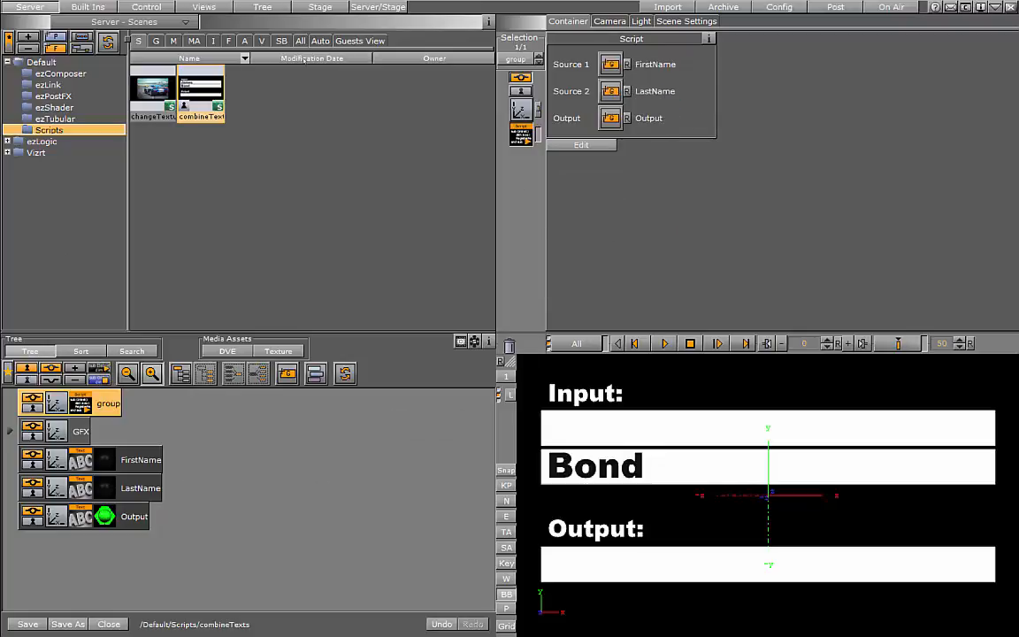
Save the scene as combineTexts_final, then reselect the group and the FirstName text
left_click(68, 624)
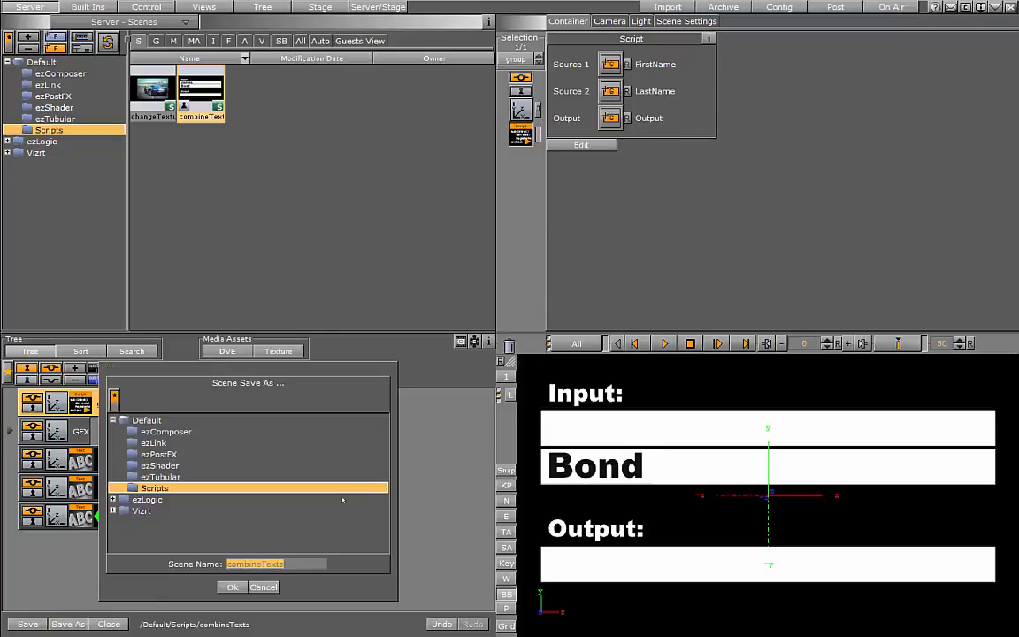
type("_")
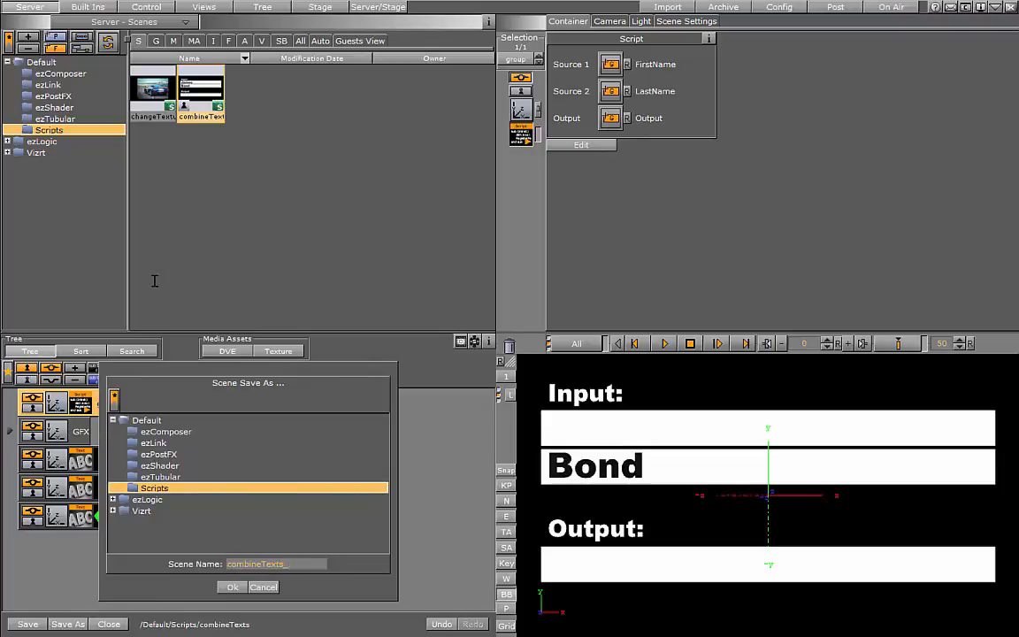
left_click(232, 586)
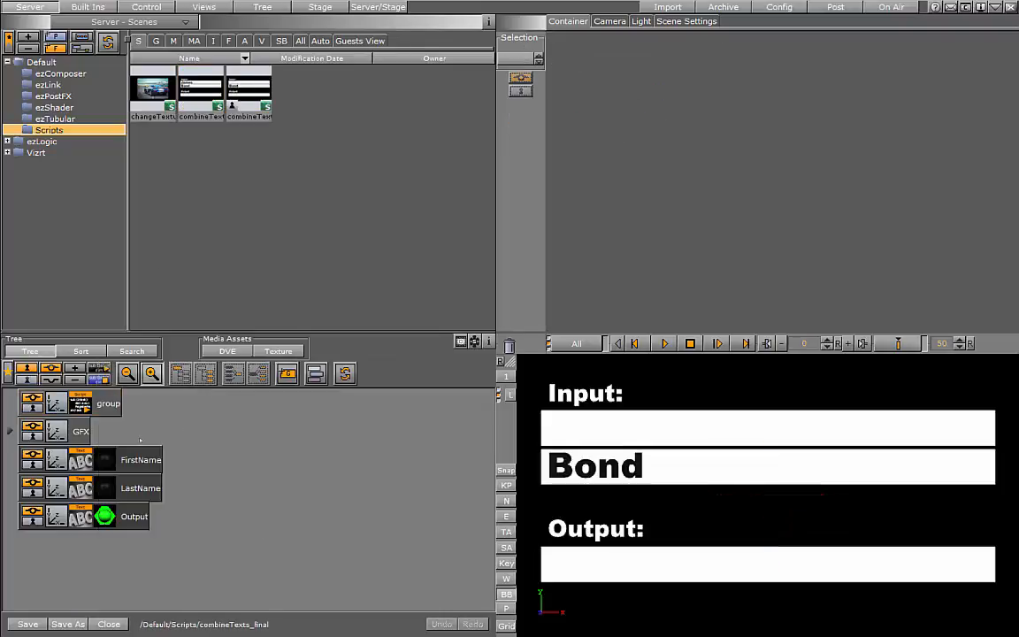
left_click(108, 403)
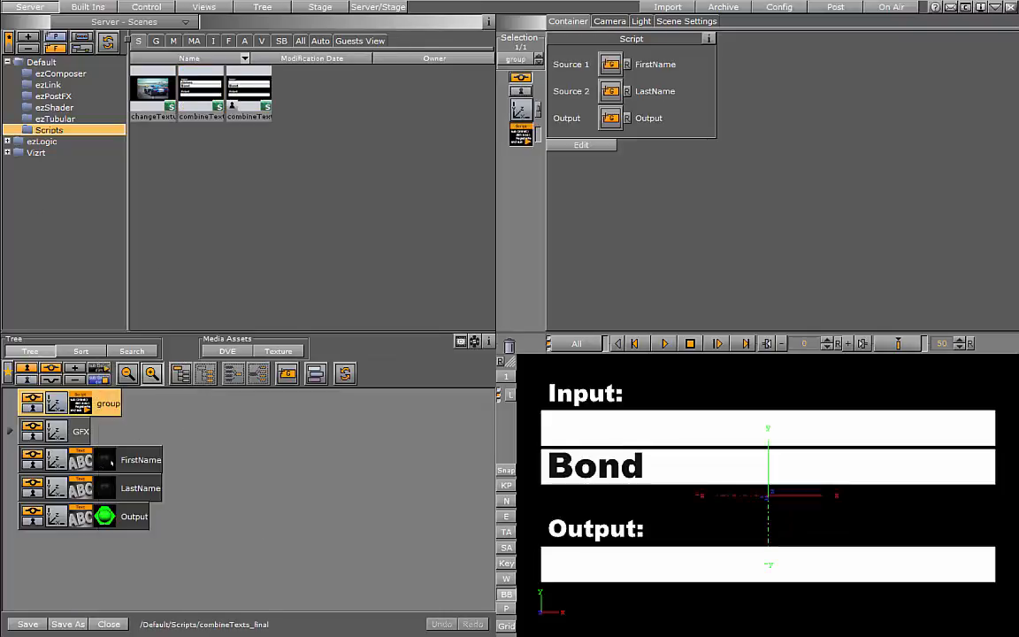
left_click(140, 459)
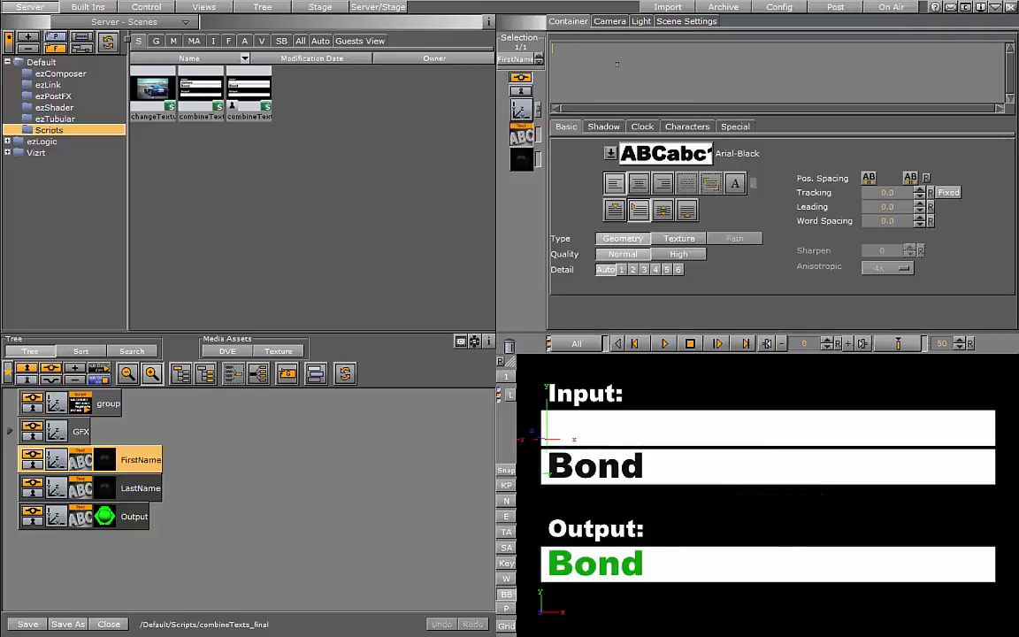
Set FirstName to 'First name' and LastName to 'Lastname' so Output reads 'First name Lastname'
type("First name")
left_click(768, 467)
type("Th")
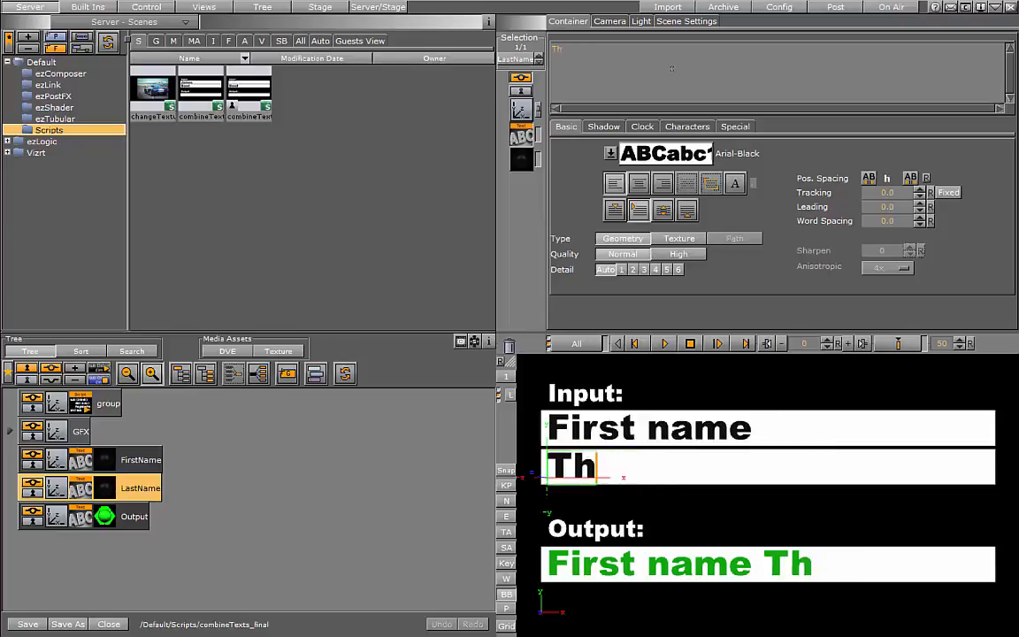
type("Las")
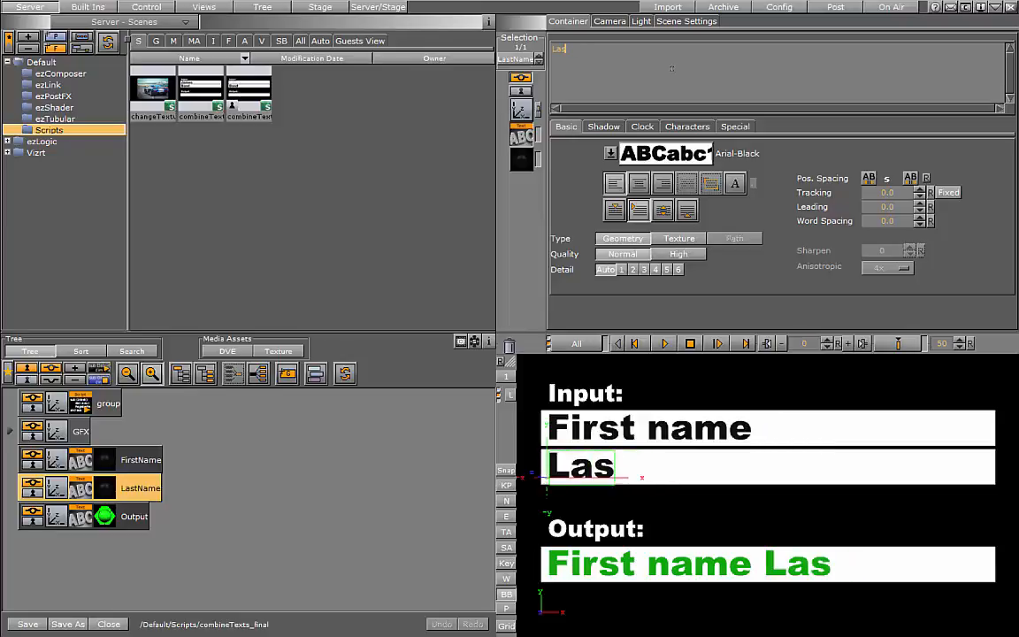
type("tnumer")
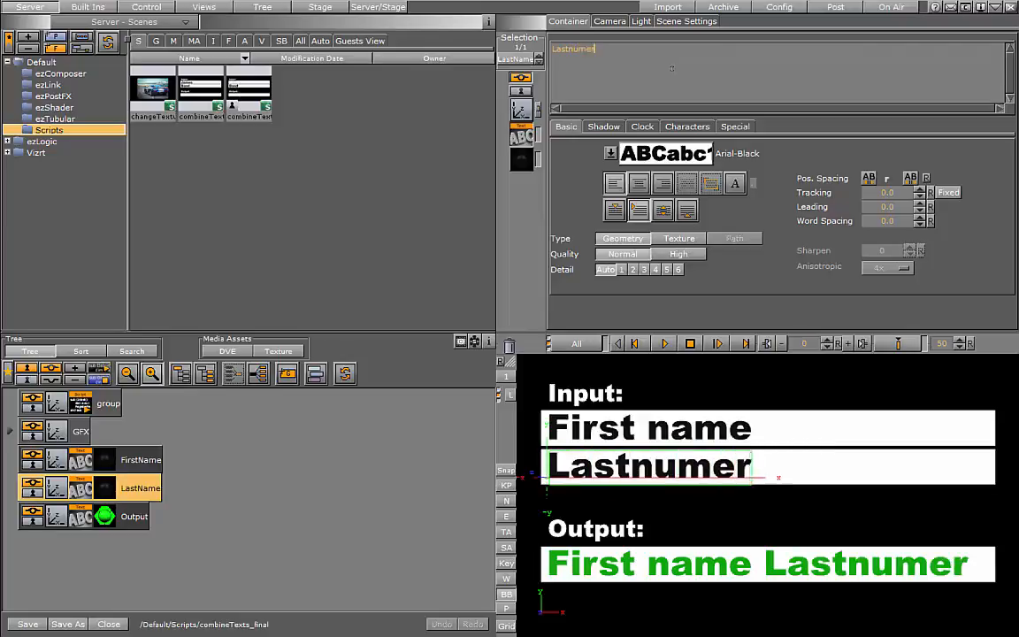
type("Lastname")
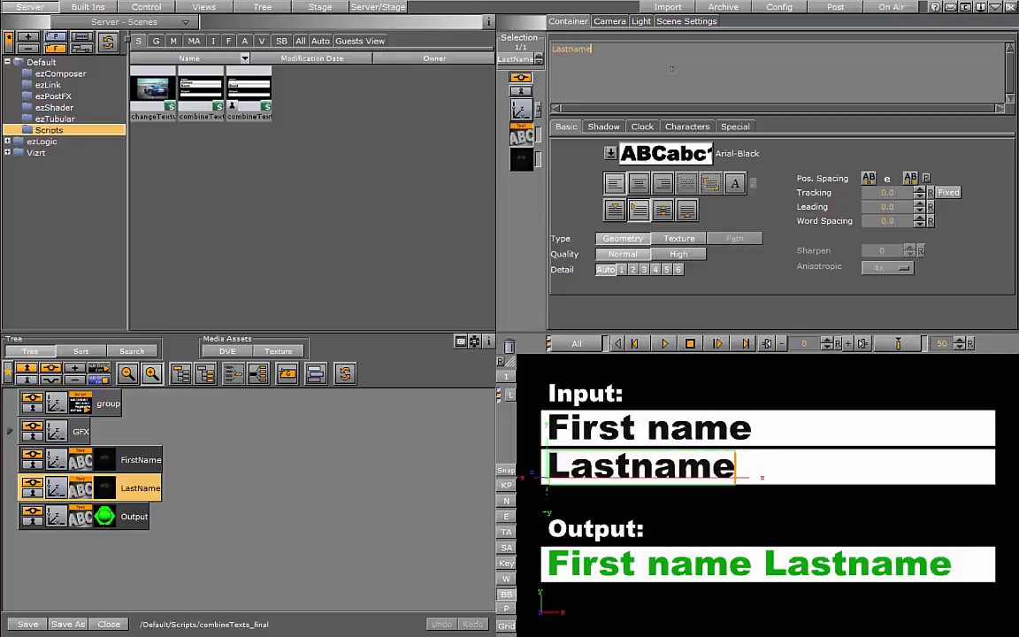